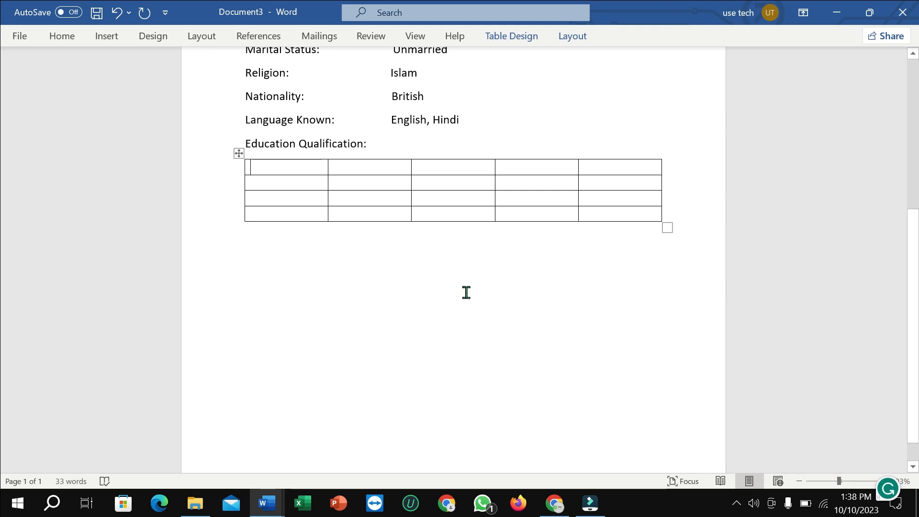
Step: Fill the table's header cells with Examination, Board/University and Year of Passing
text(Examina)
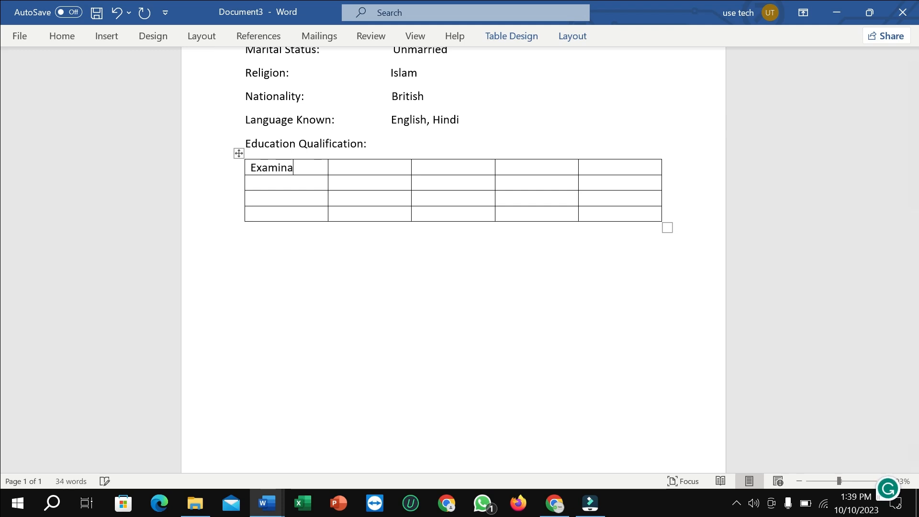
text(tion)
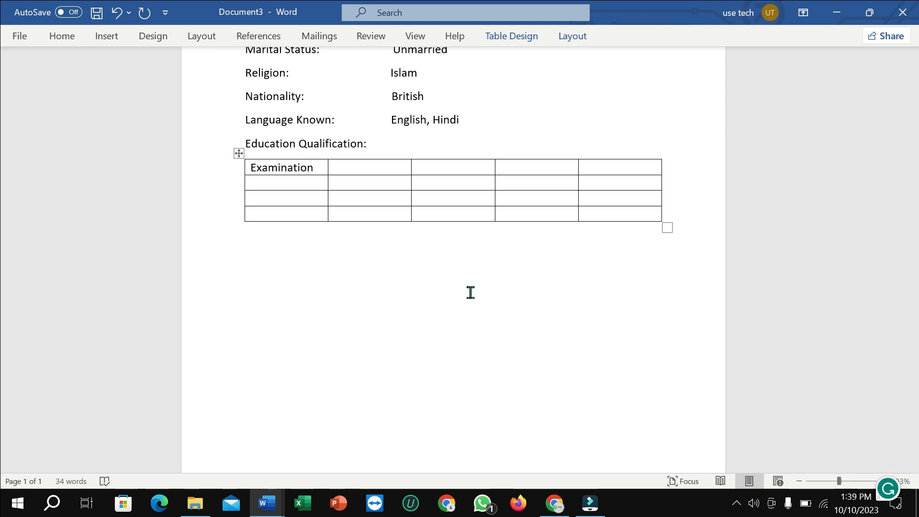
mouse_move(433, 301)
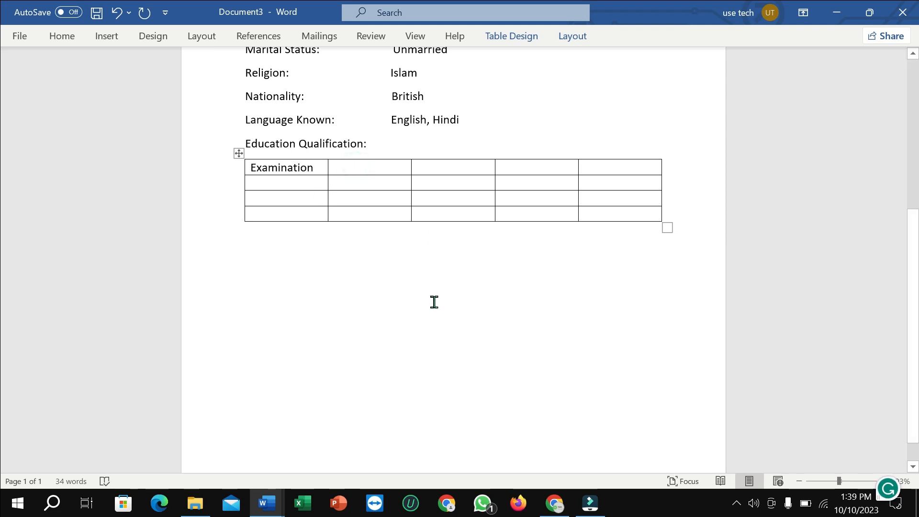
text(Boar)
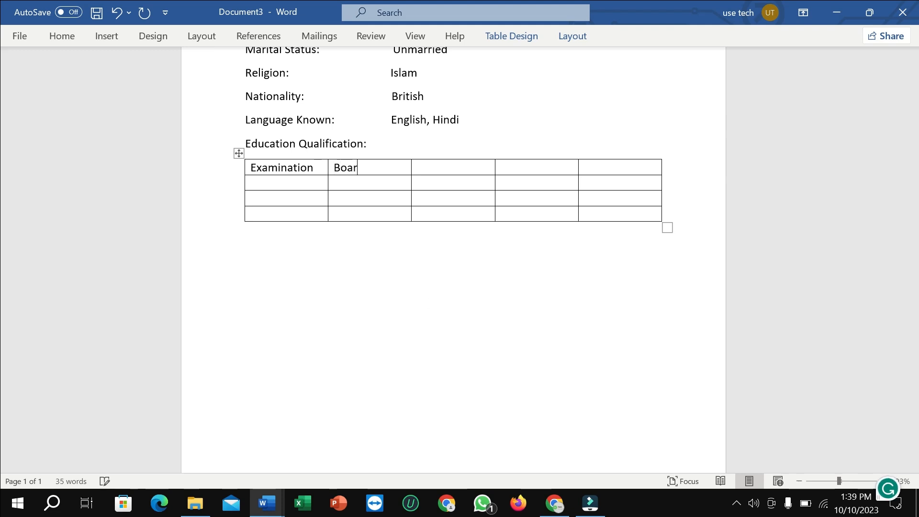
text(d/University)
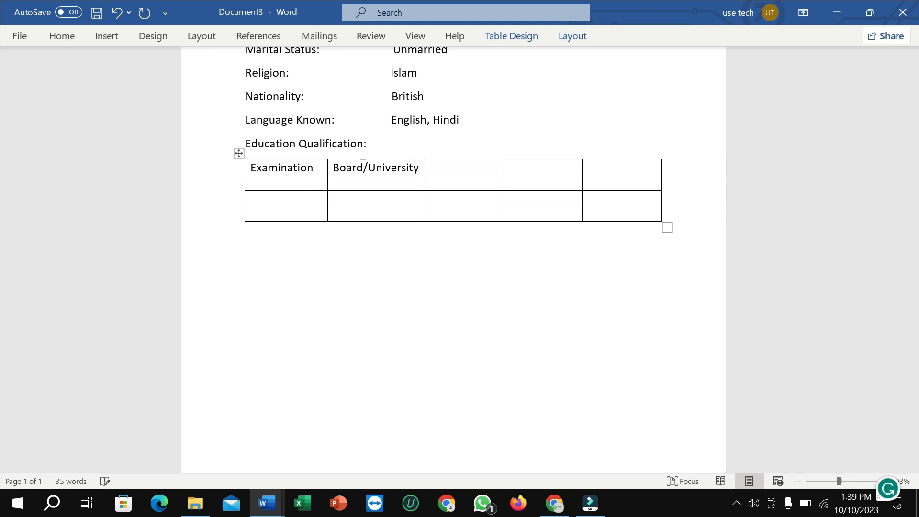
text(Ye)
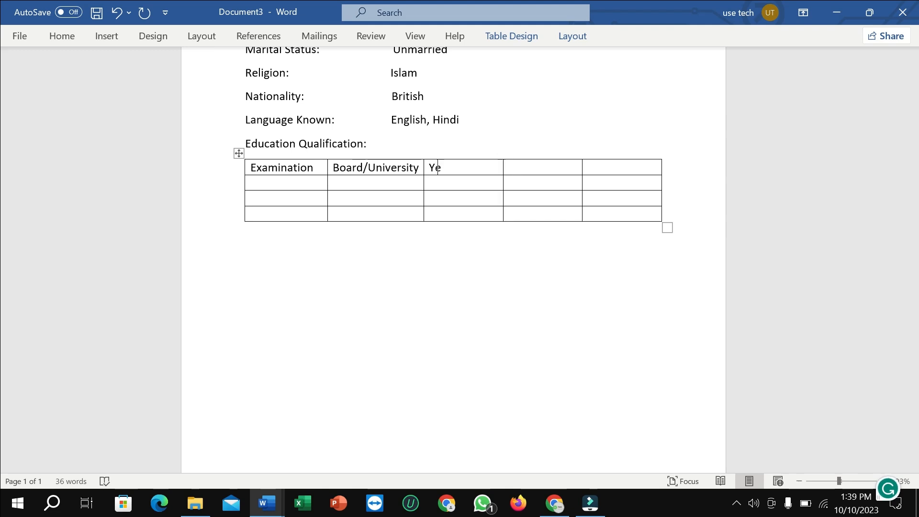
text(ar of)
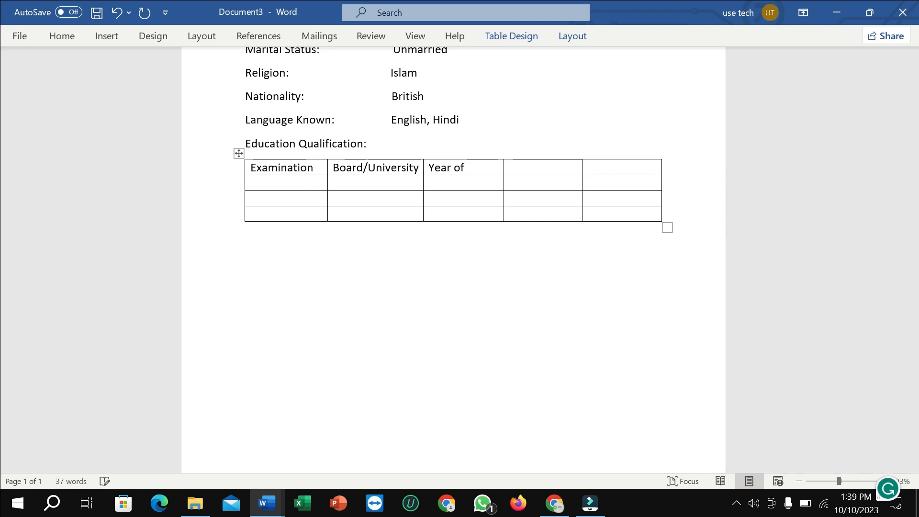
text(Pass)
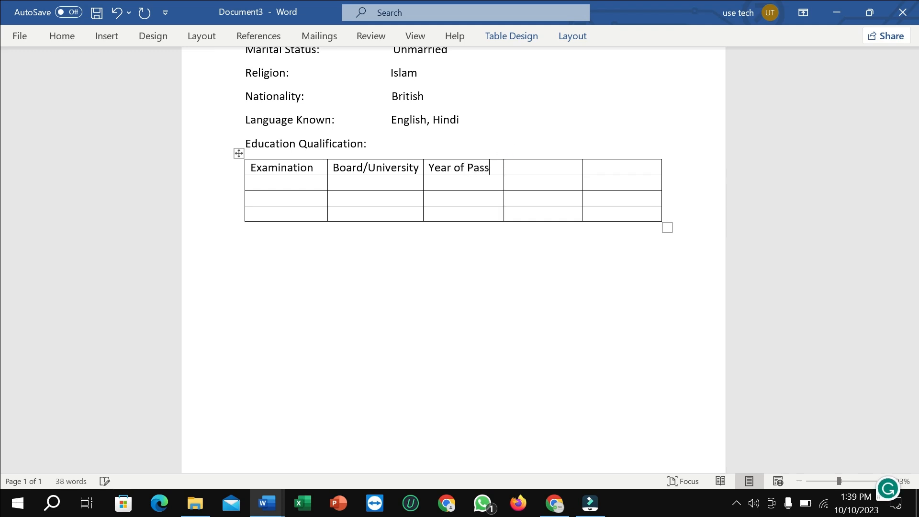
text(ing)
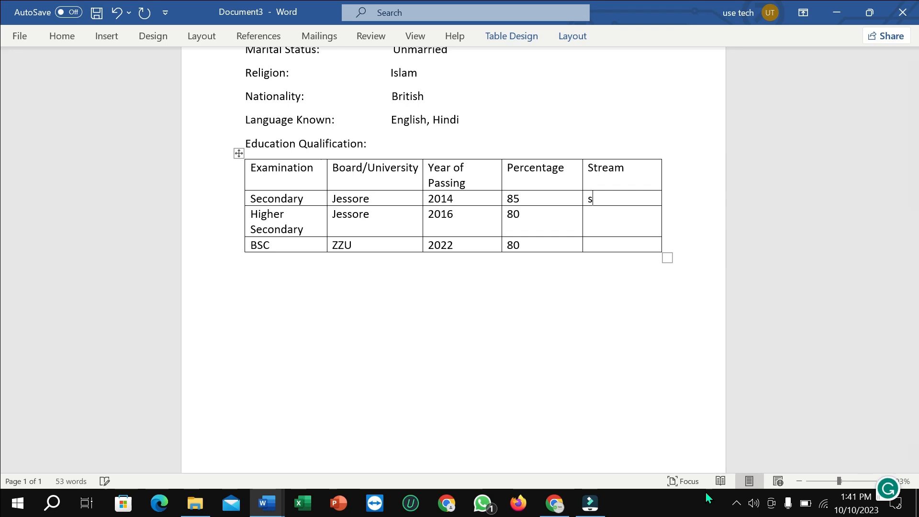
Step: Enter Science as the stream for the education rows
text(Science)
text(Ext)
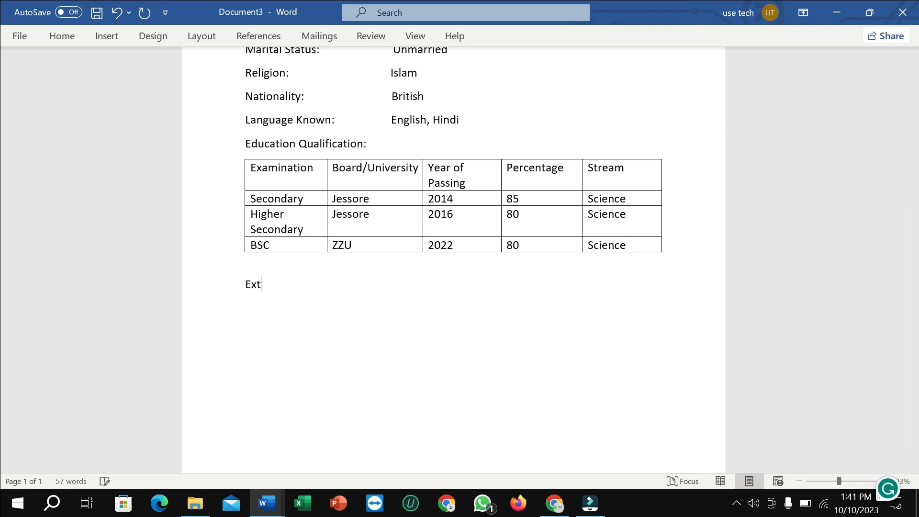
Step: Start the numbered list for the Extra Qualification entry Diploma in Food Science
click(106, 36)
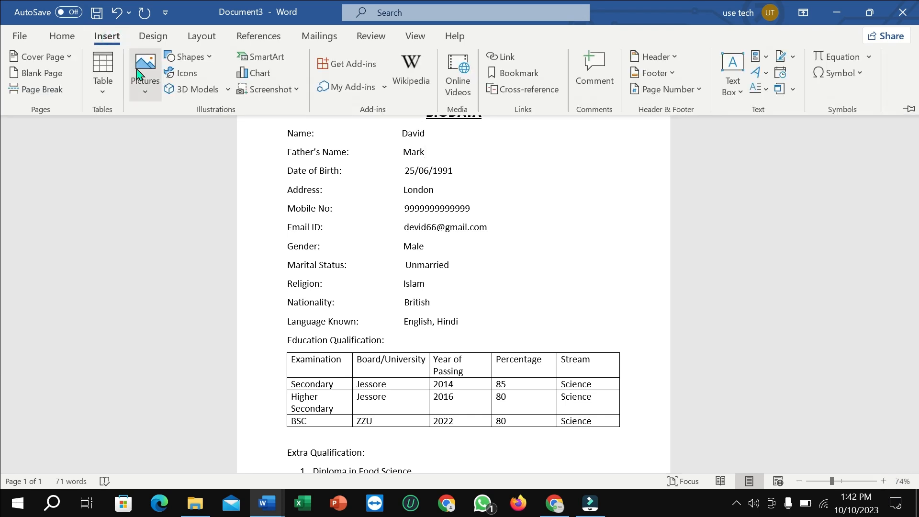
Step: Choose Pictures from the Insert ribbon to add a photo from this device
click(144, 67)
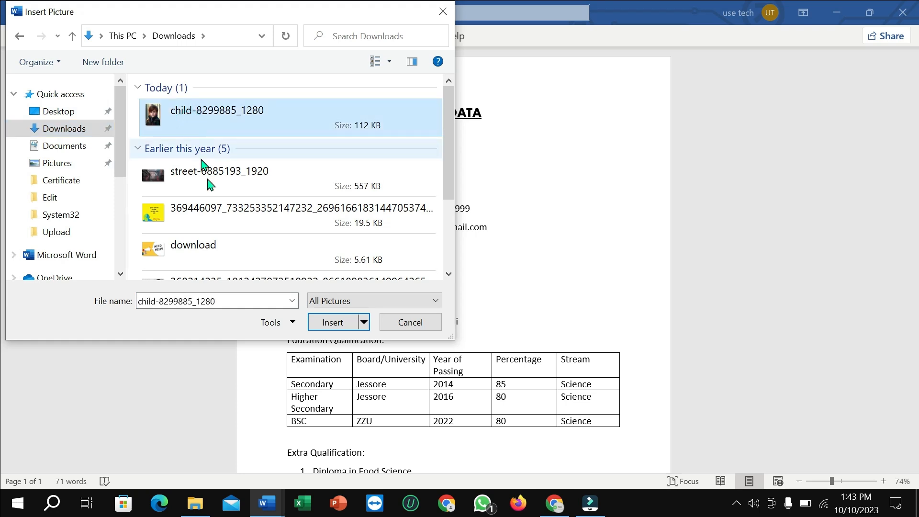
Step: Insert the child-8299885_1280 photo beside the Name line of the biodata
click(333, 321)
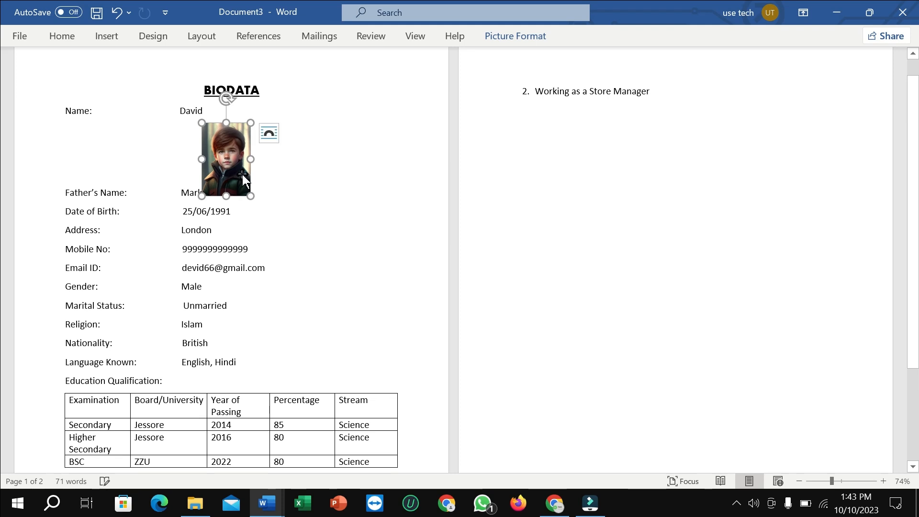